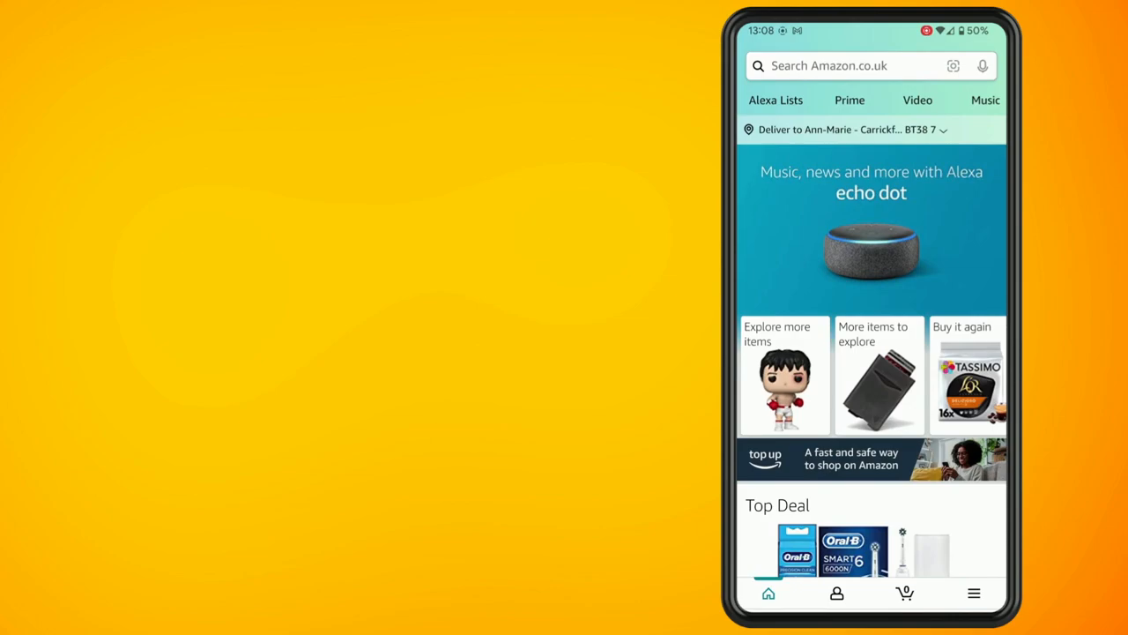
Open the hamburger menu to show shopping categories and account shortcuts
{"action": "left_click", "coordinate": [973, 592]}
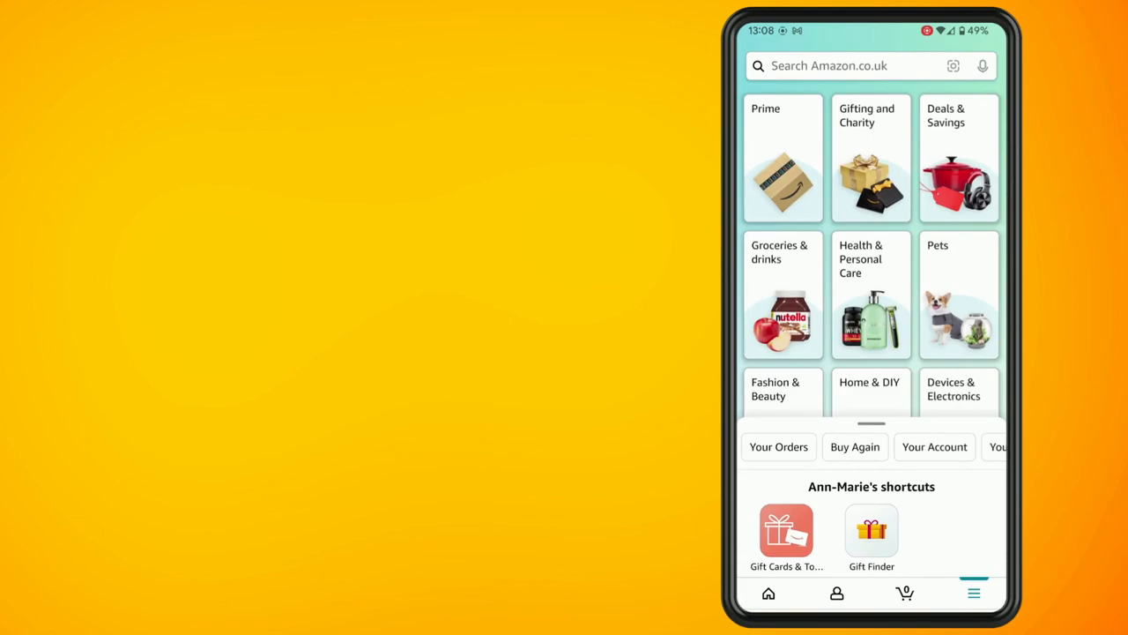
Expand Settings in the menu and go to Your purchase preferences
{"action": "scroll", "scroll_direction": "down", "scroll_amount": 3}
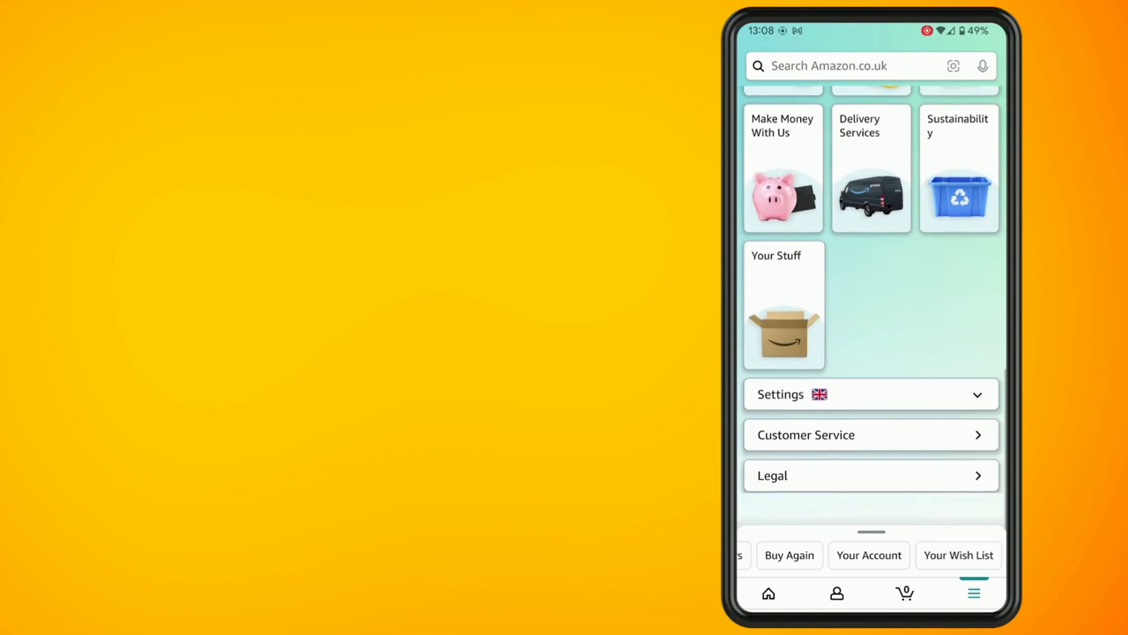
{"action": "left_click", "coordinate": [868, 394]}
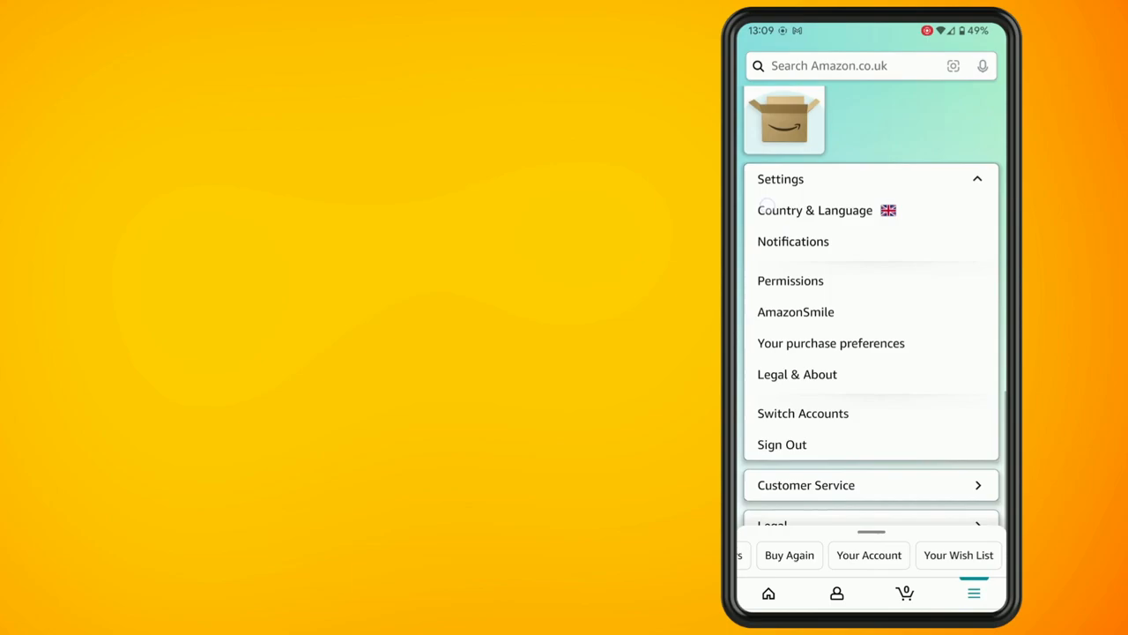
{"action": "left_click", "coordinate": [830, 343]}
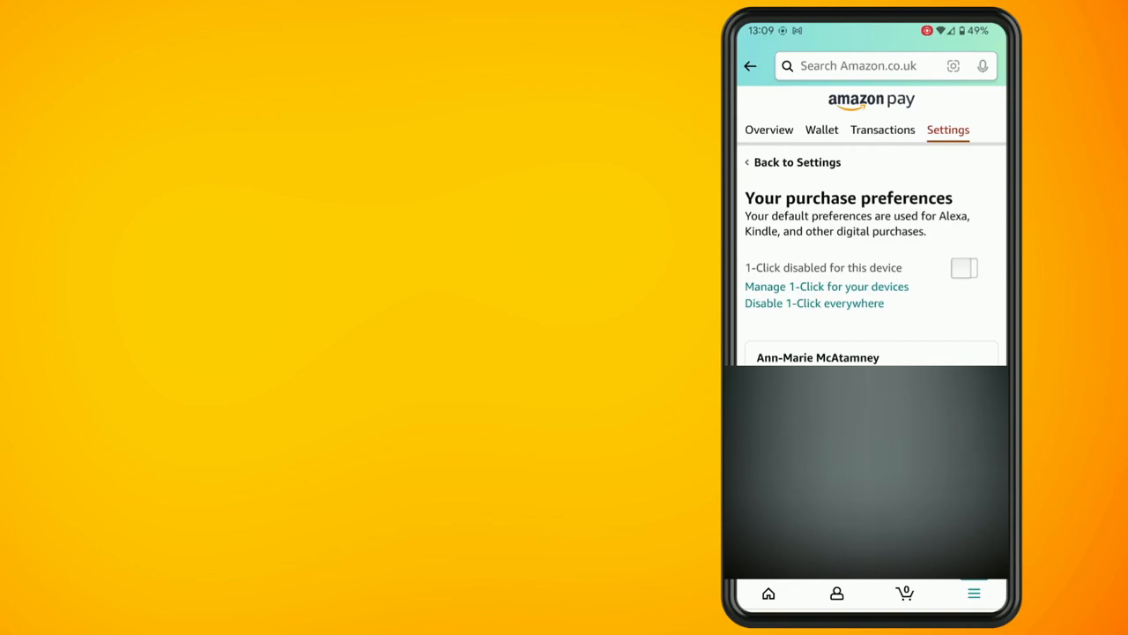
Switch on 1-Click ordering for this device (Amazon Mobile)
{"action": "left_click", "coordinate": [964, 267]}
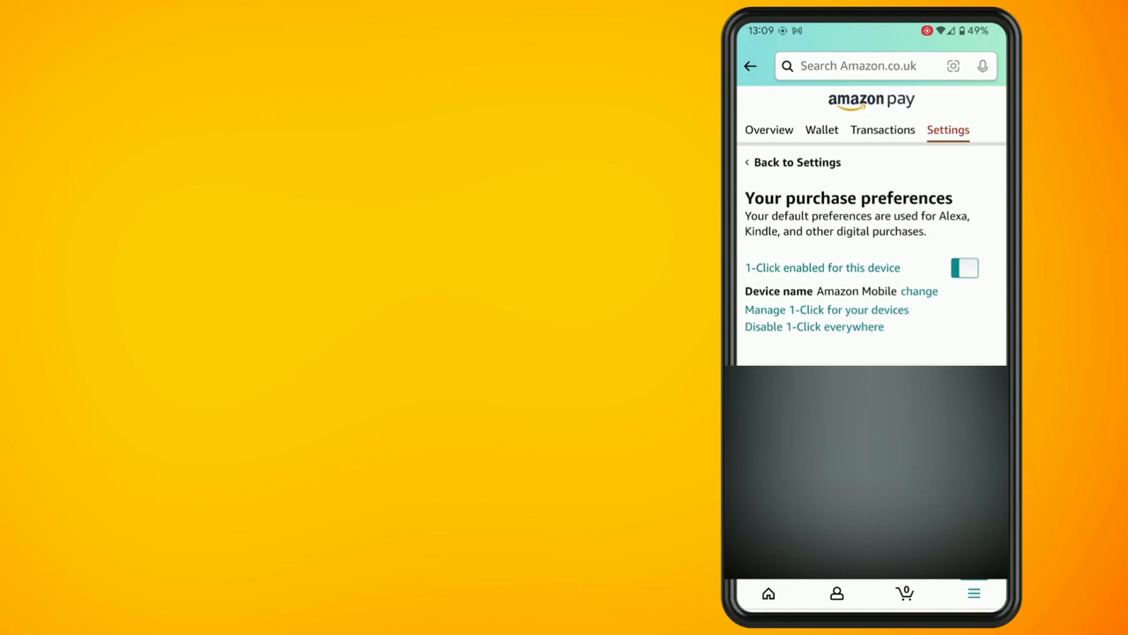
{"action": "left_click", "coordinate": [963, 268]}
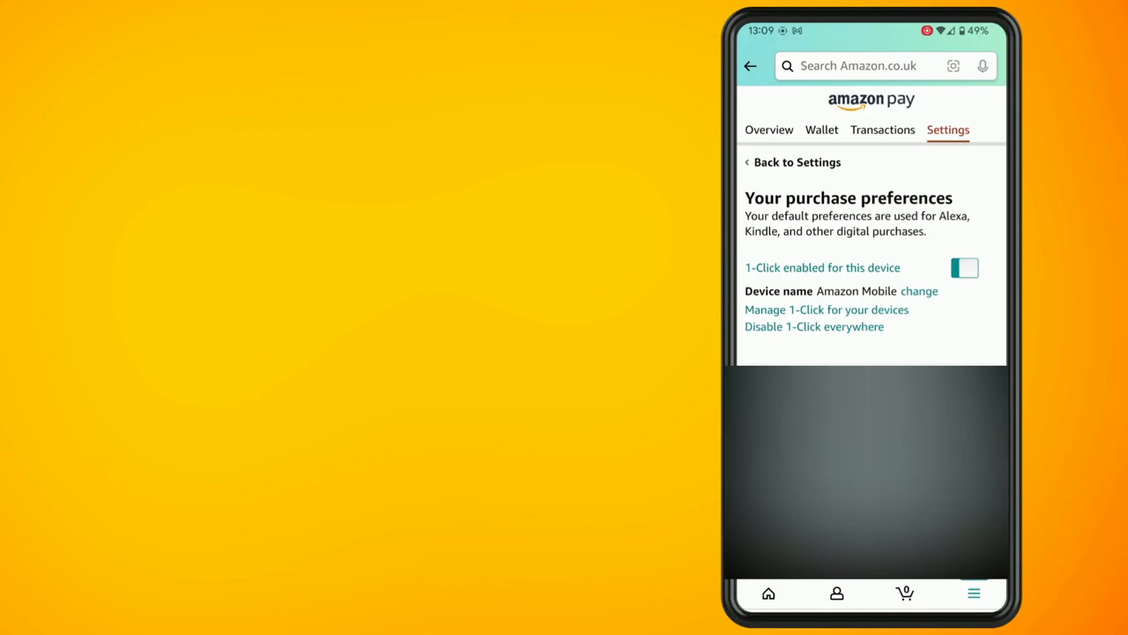